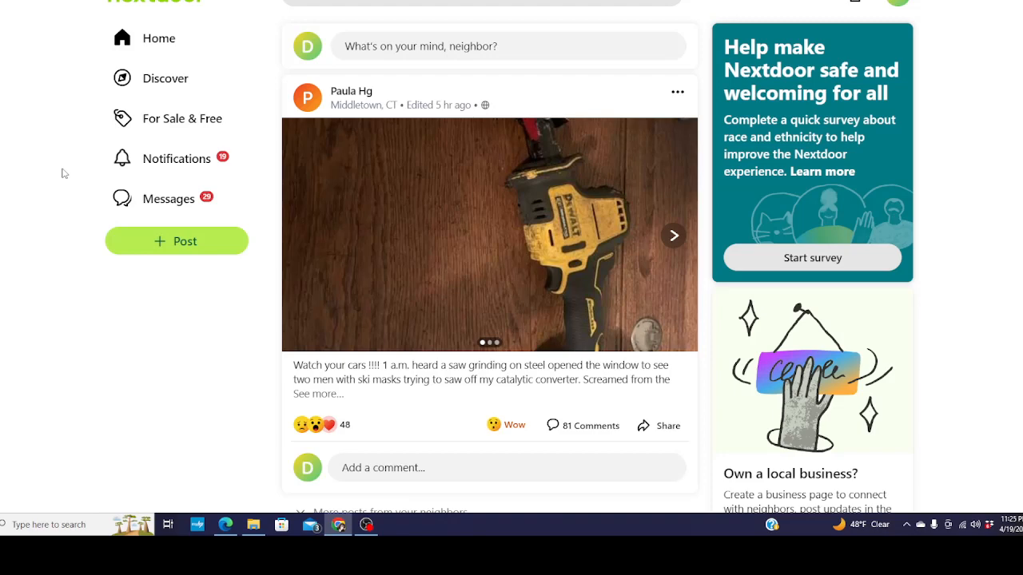
{"action": "mouse_move", "coordinate": [32, 156]}
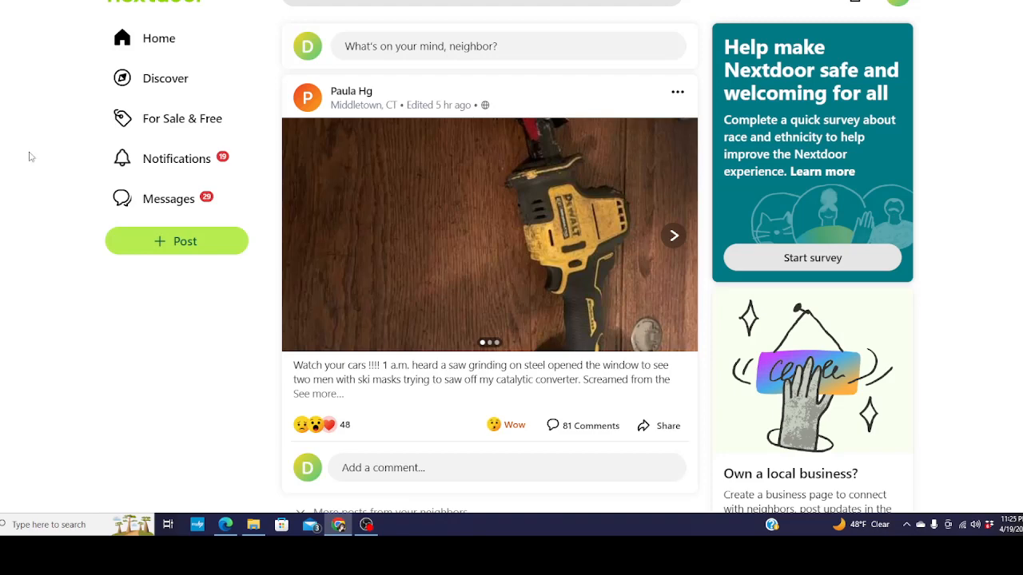
- Advance the theft post's media carousel from the saw photo to the security video
{"action": "left_click", "coordinate": [674, 235]}
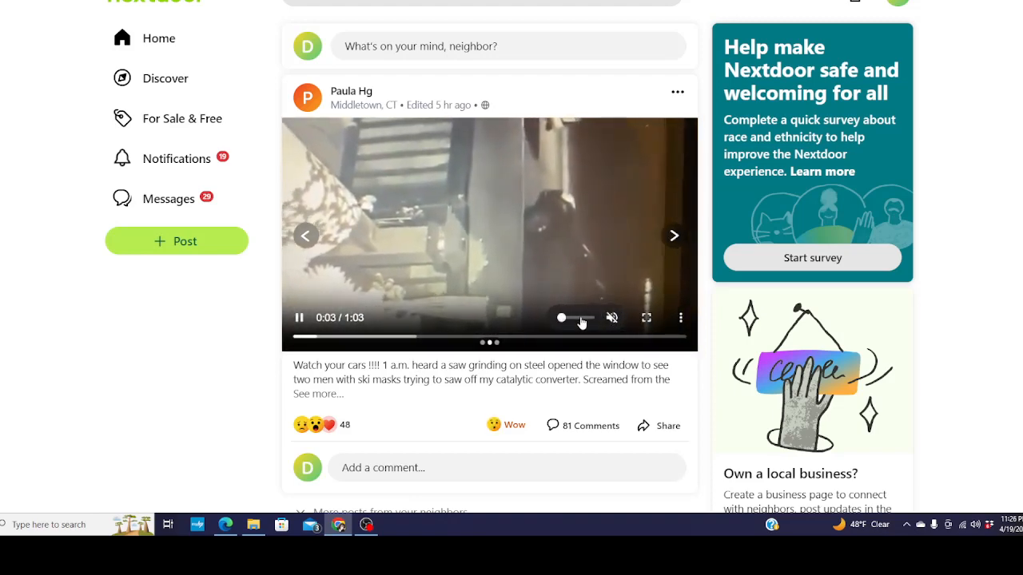
- Play the theft post's security video and pause it at 0:29 of 1:03
{"action": "left_click", "coordinate": [611, 317]}
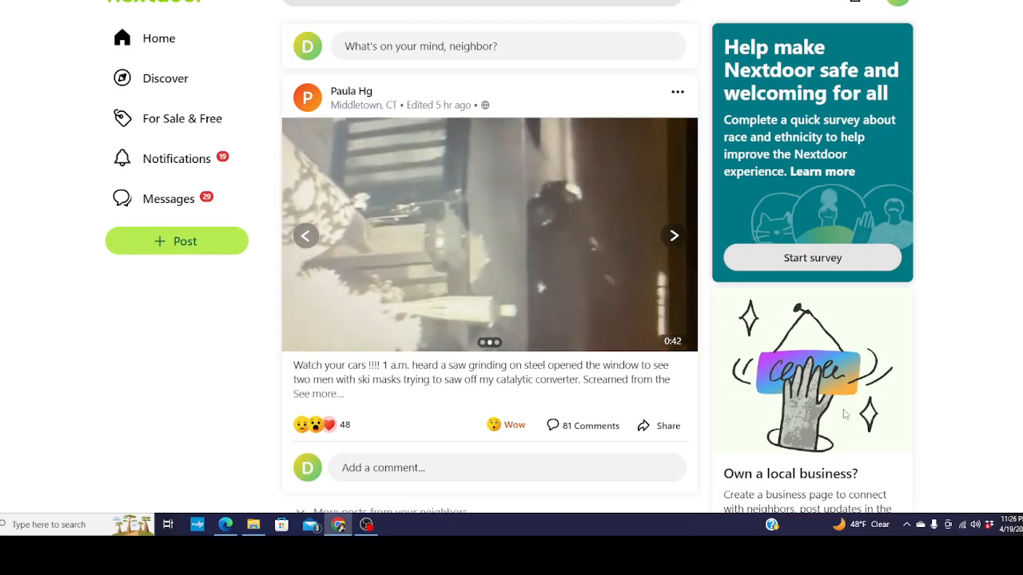
{"action": "left_click", "coordinate": [488, 235]}
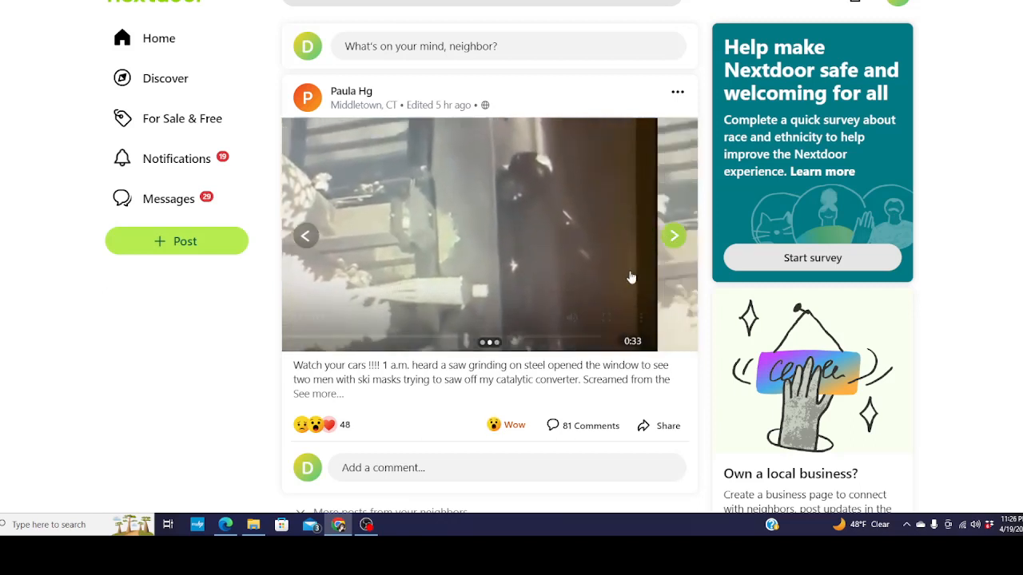
{"action": "left_click", "coordinate": [489, 234]}
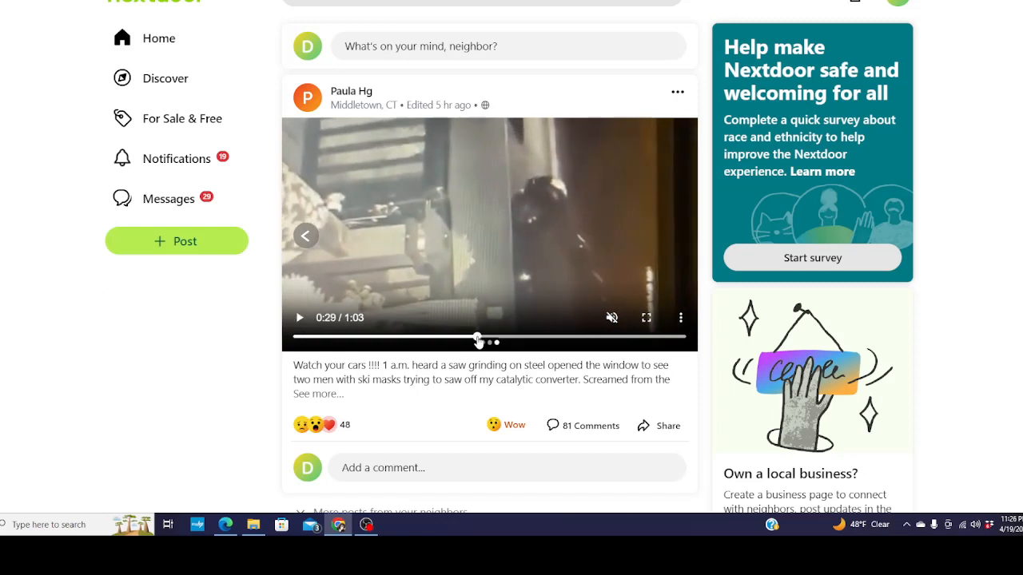
- Resume the video with sound, rewind it several times, and pause at 0:26
{"action": "left_click", "coordinate": [612, 318]}
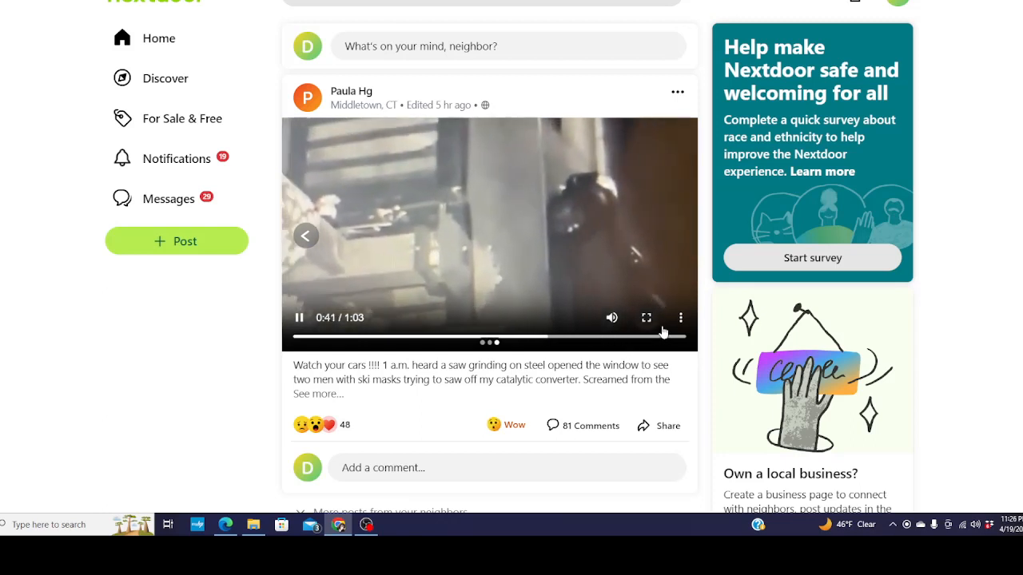
{"action": "mouse_move", "coordinate": [611, 319]}
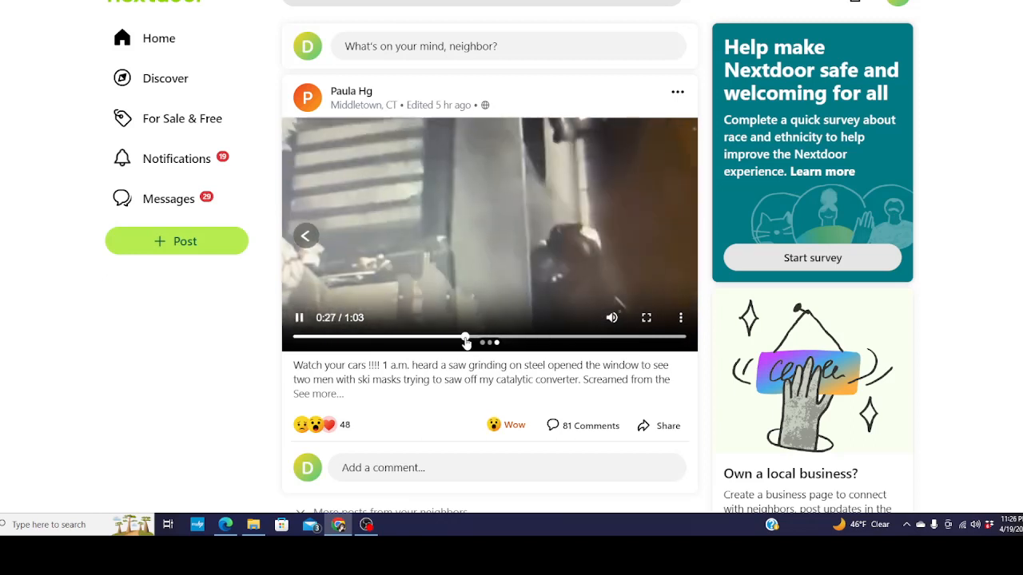
{"action": "left_click", "coordinate": [421, 338]}
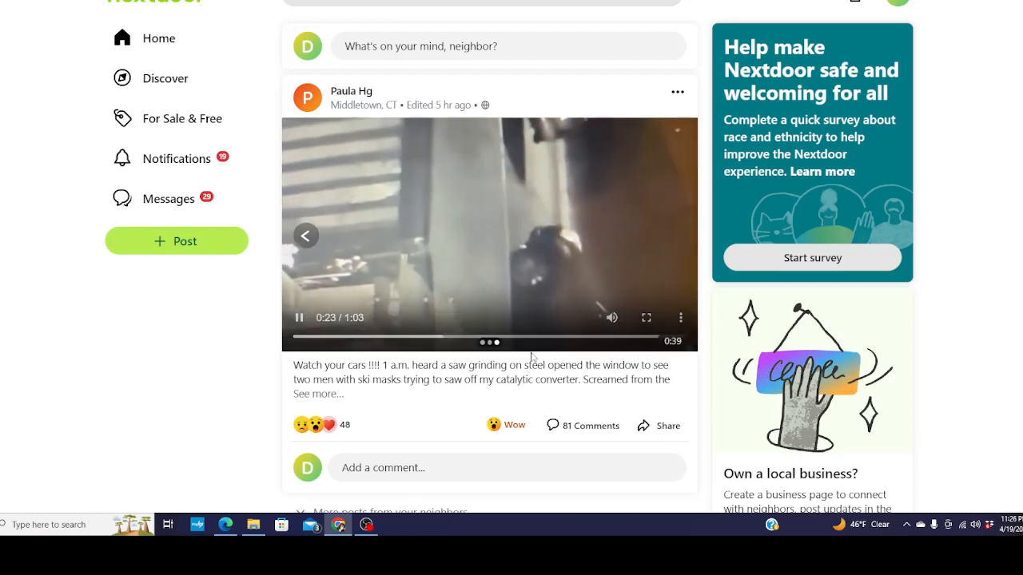
{"action": "left_click", "coordinate": [398, 337]}
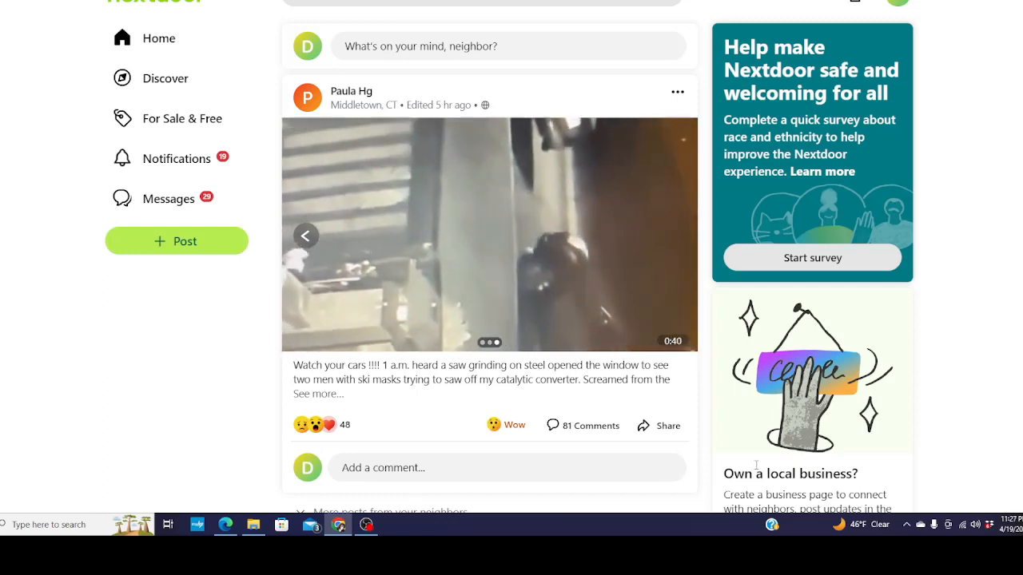
{"action": "left_click", "coordinate": [489, 234]}
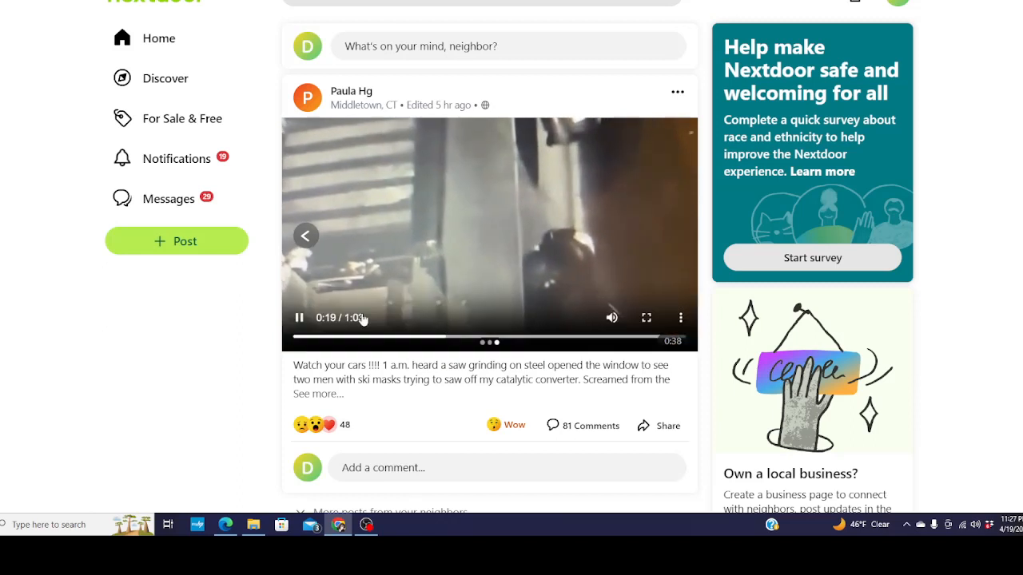
{"action": "left_click", "coordinate": [301, 317]}
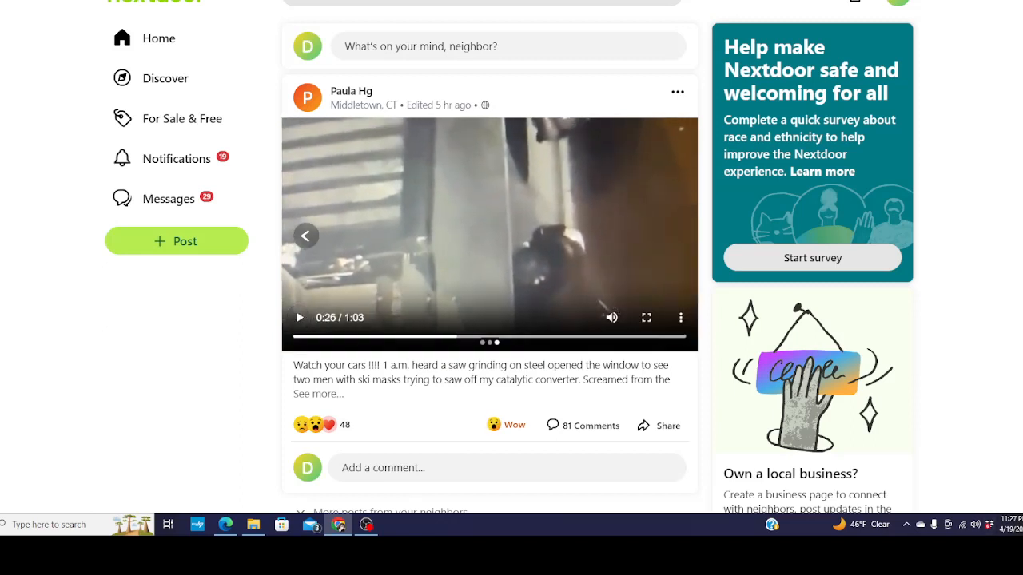